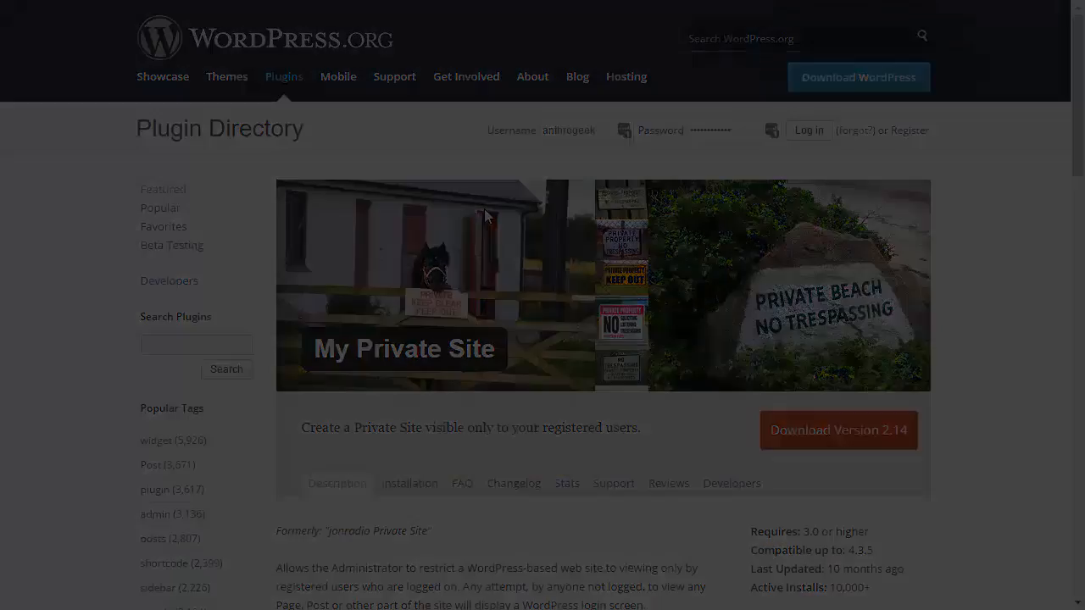
Return from the WordPress.org plugin page to the site's admin Dashboard
left_click(807, 129)
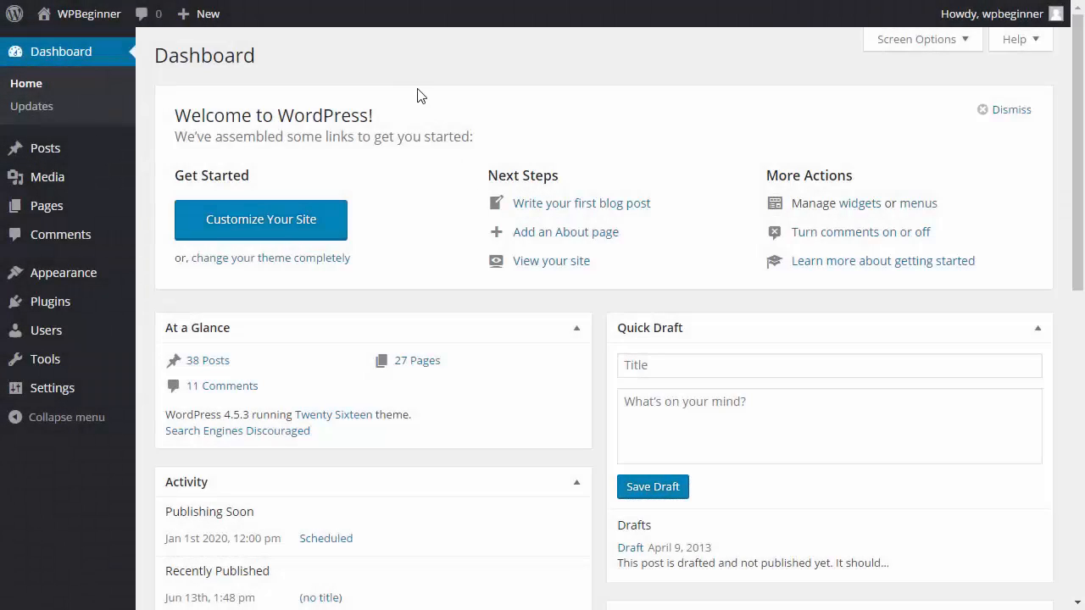
mouse_move(51, 300)
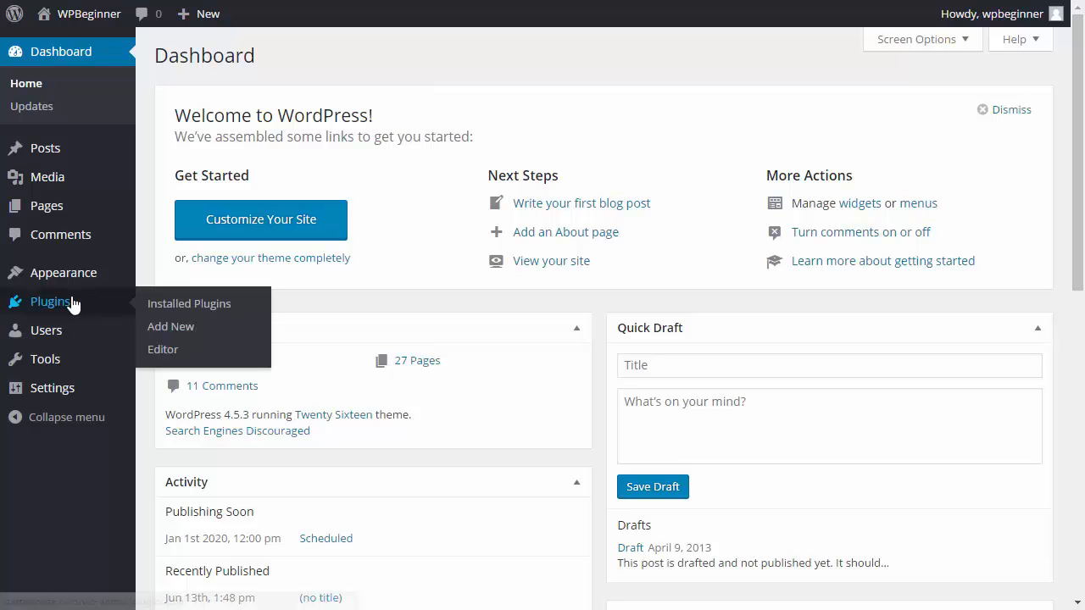
mouse_move(171, 326)
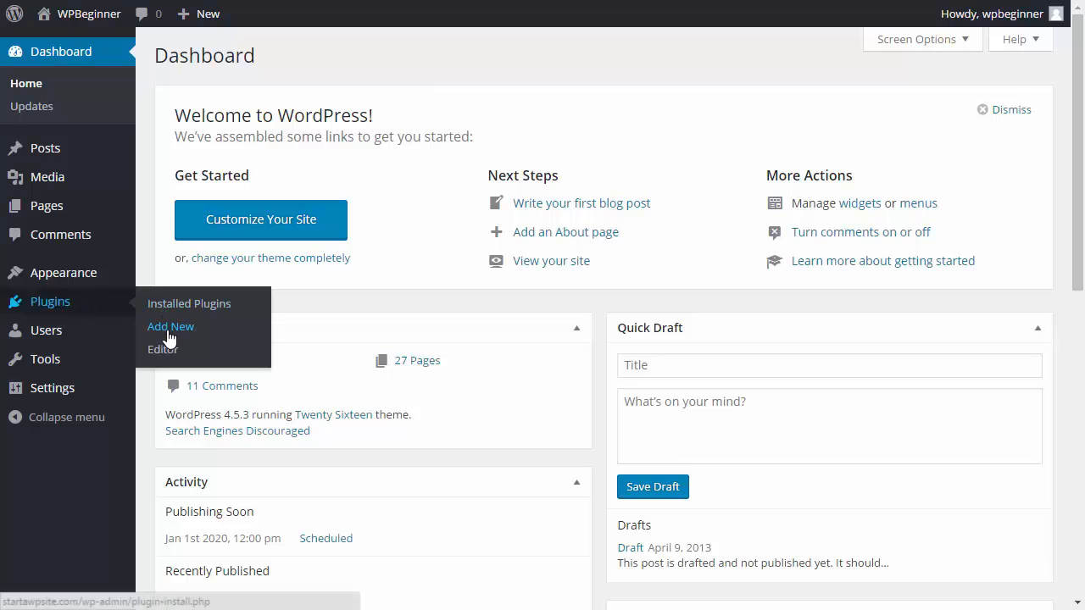
Install My Private Site from Add New plugins and activate it
left_click(170, 327)
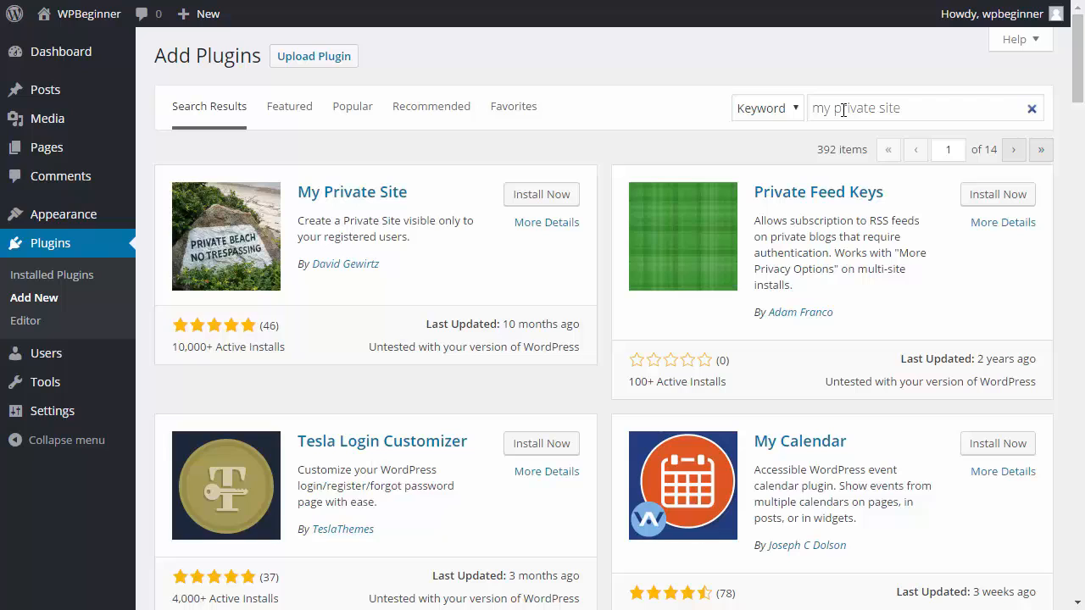
left_click(540, 194)
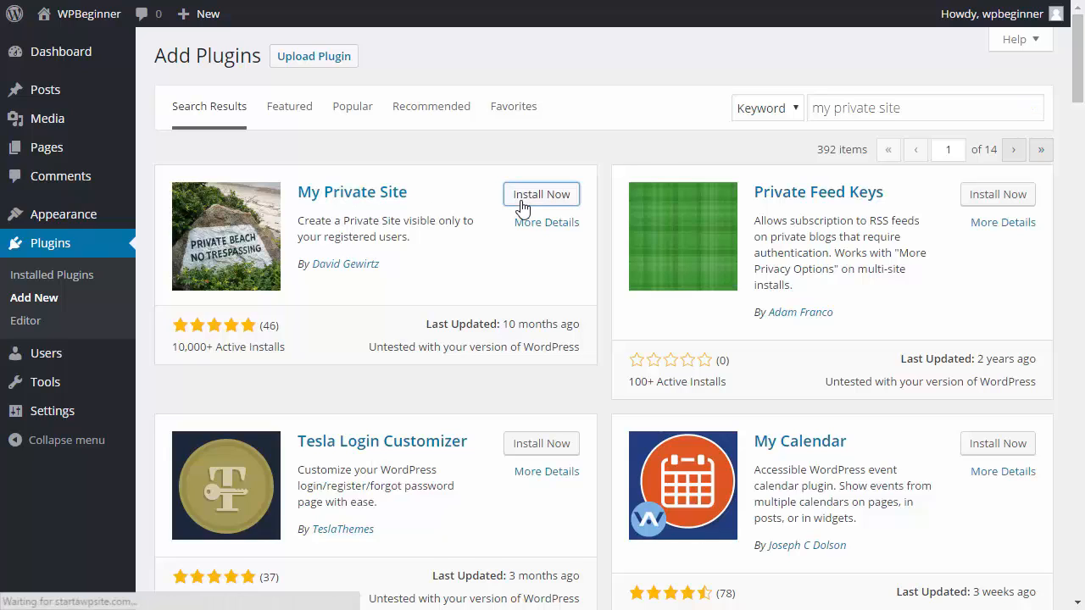
left_click(541, 194)
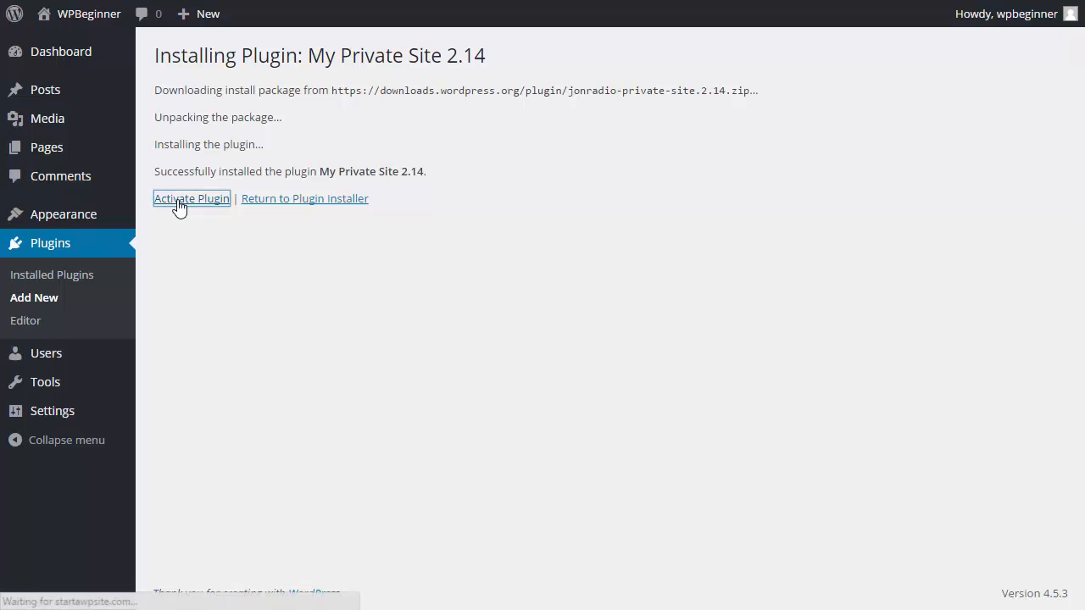
left_click(192, 198)
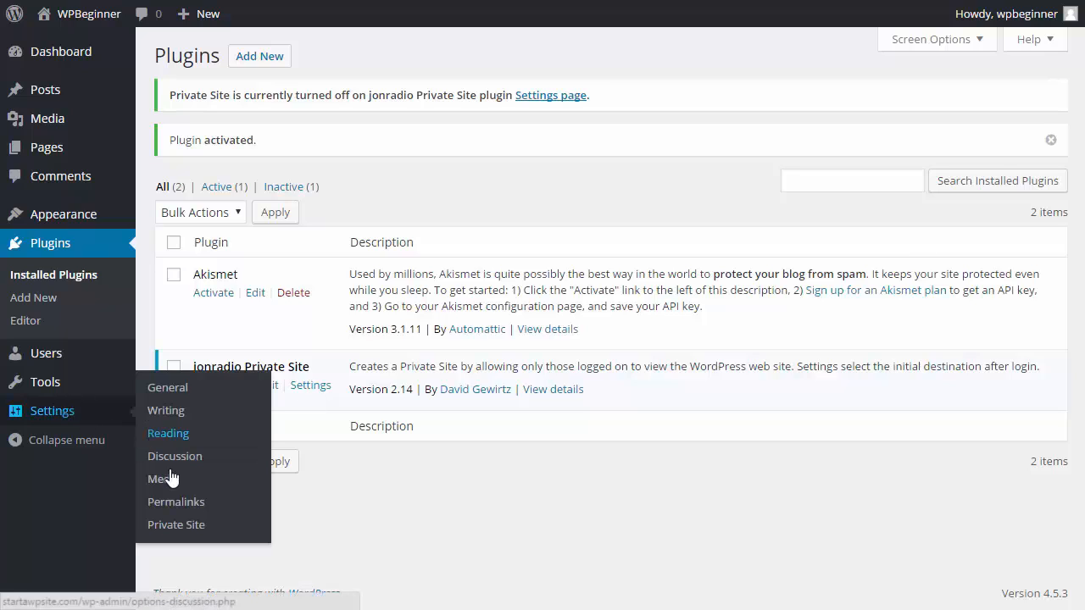
Tick the Private Site checkbox in Settings > Private Site and save changes
left_click(176, 524)
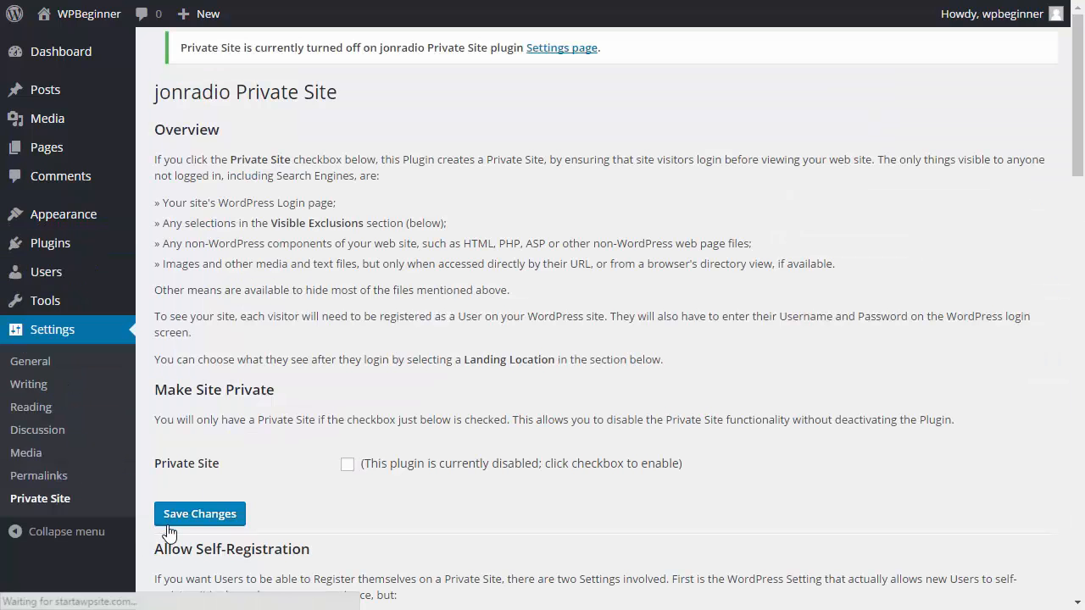
scroll("down", 3)
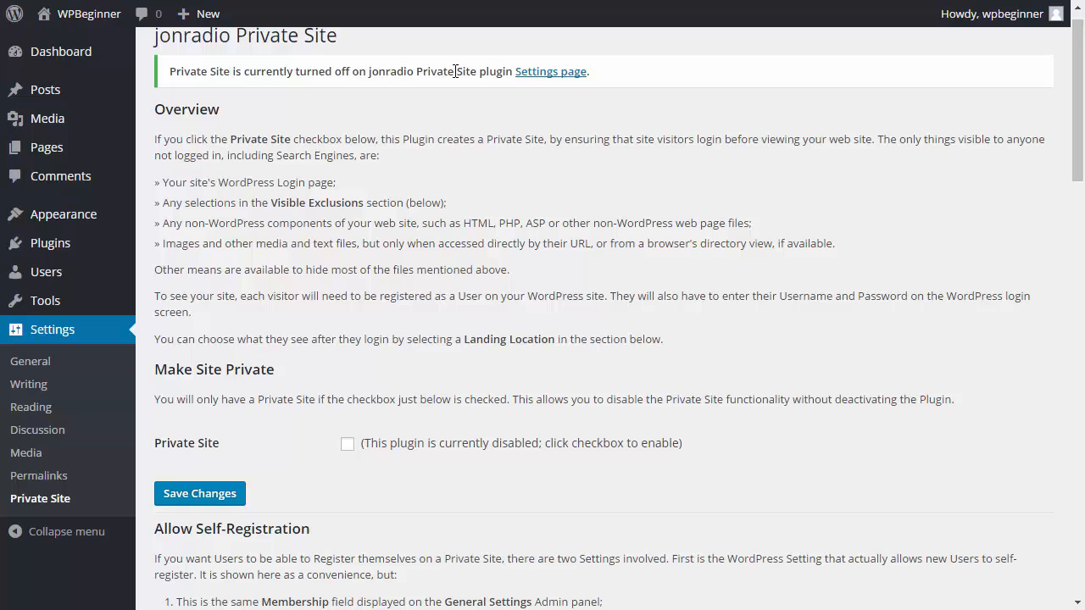
mouse_move(461, 72)
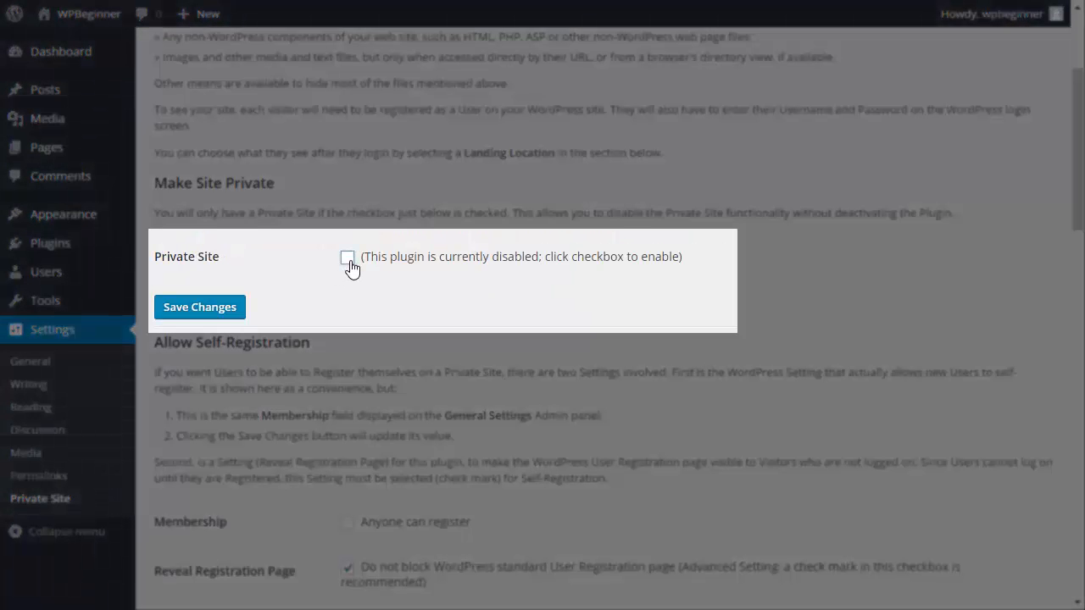
left_click(347, 257)
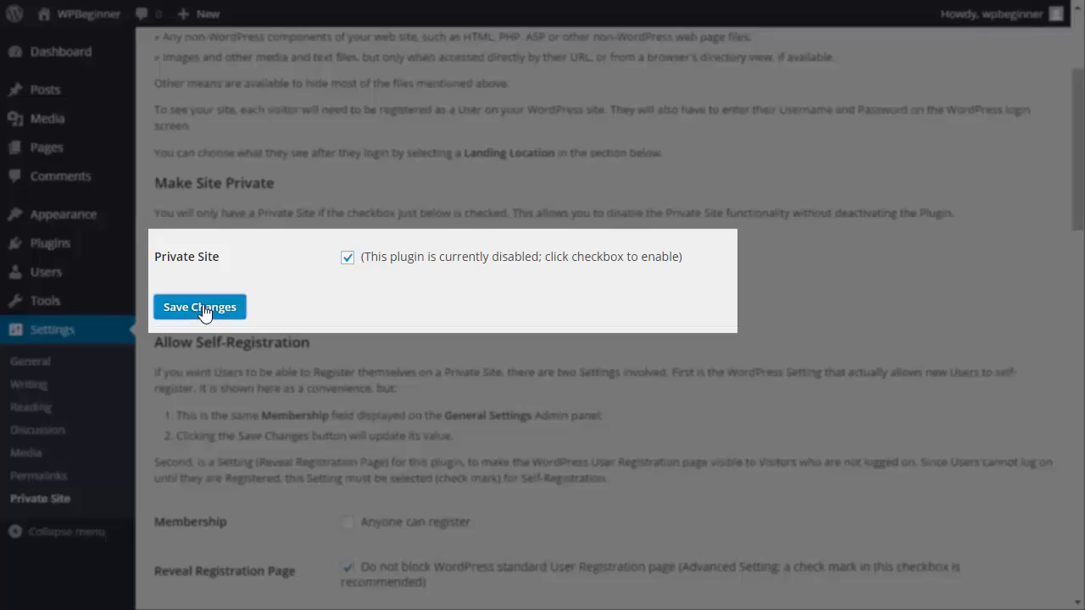
left_click(199, 307)
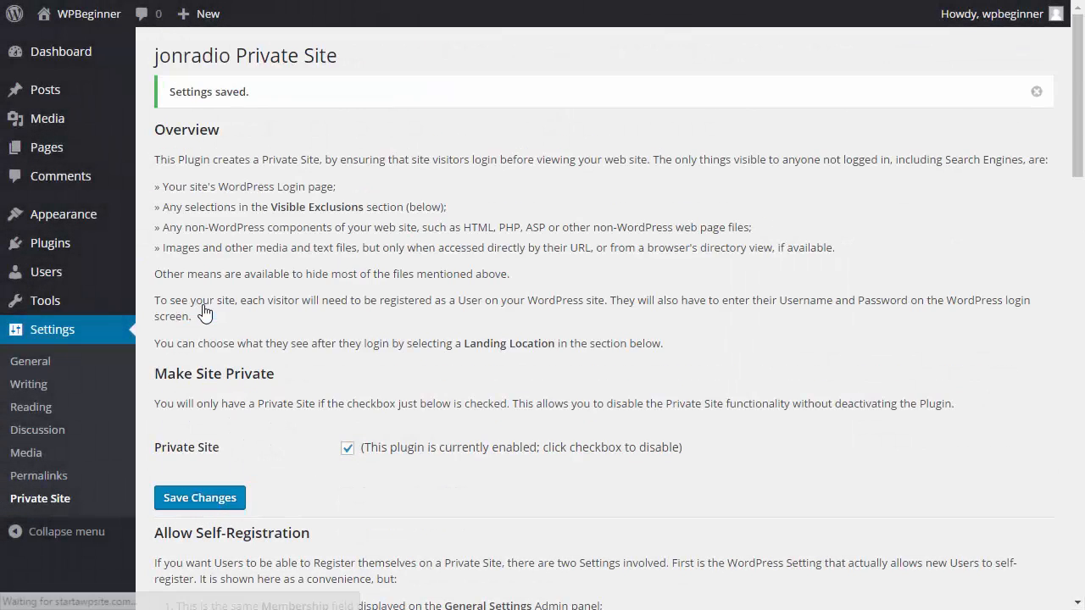
scroll("down", 3)
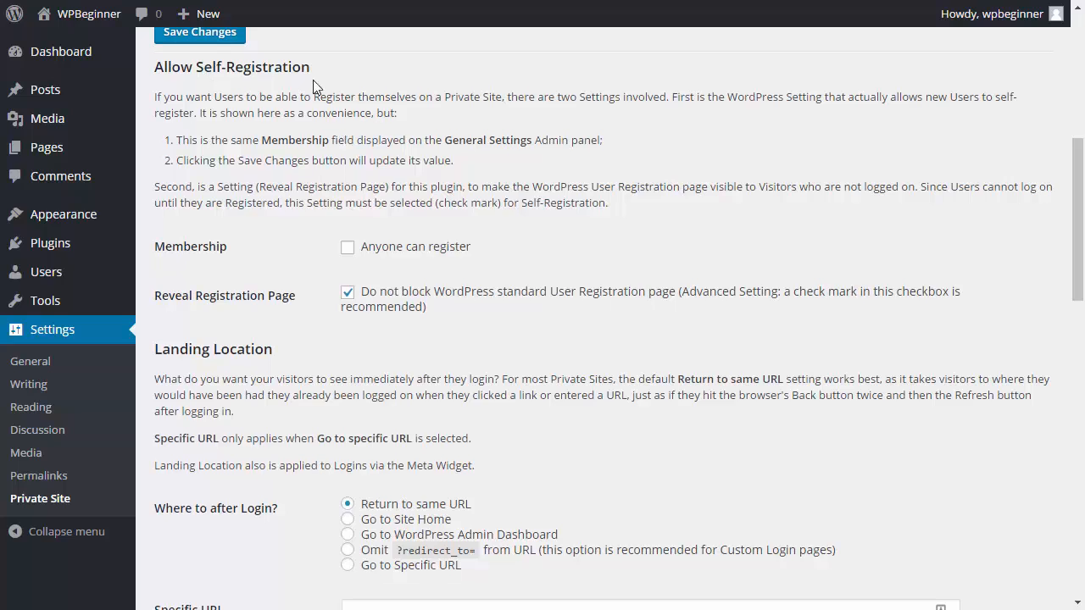
mouse_move(448, 244)
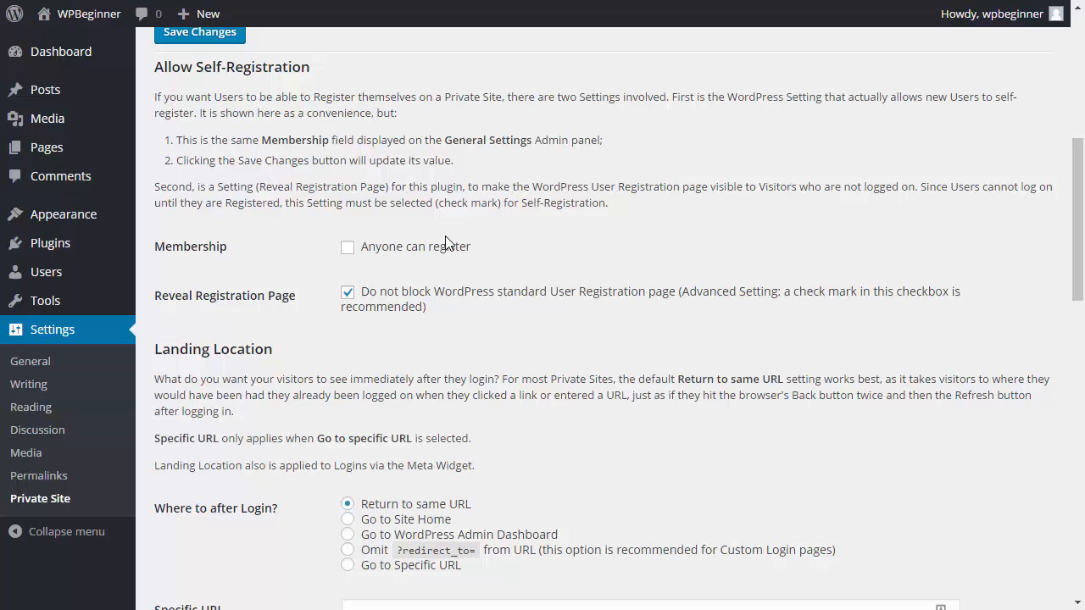
scroll("down", 3)
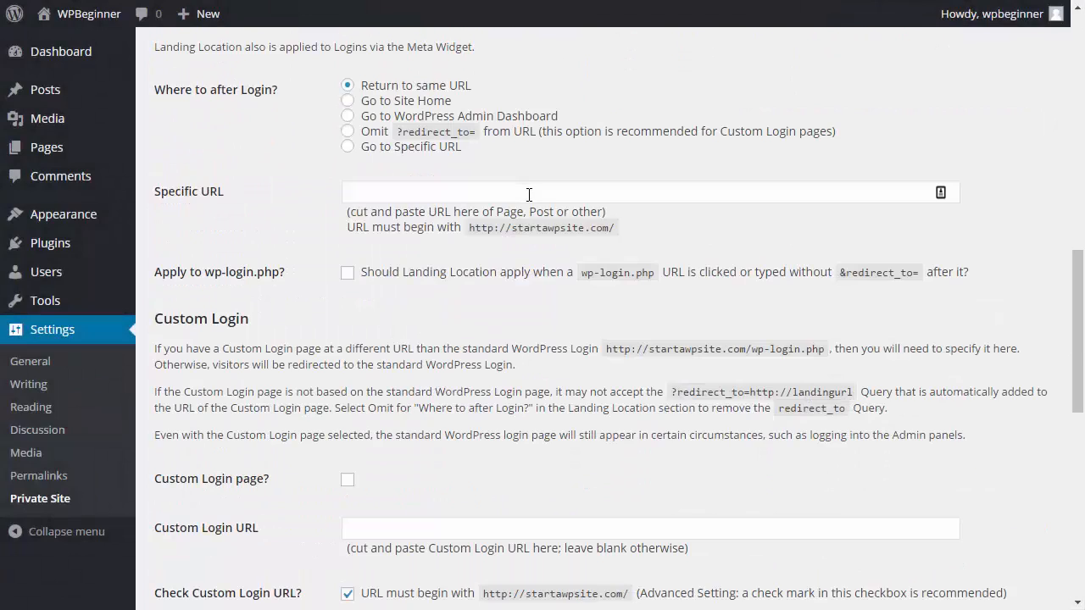
scroll("down", 3)
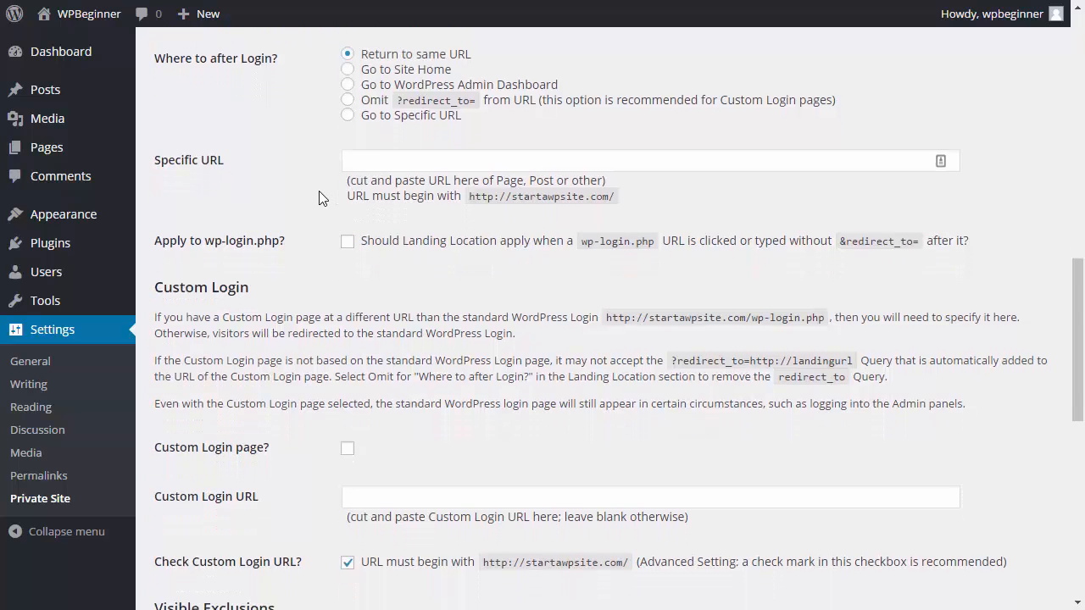
scroll("down", 3)
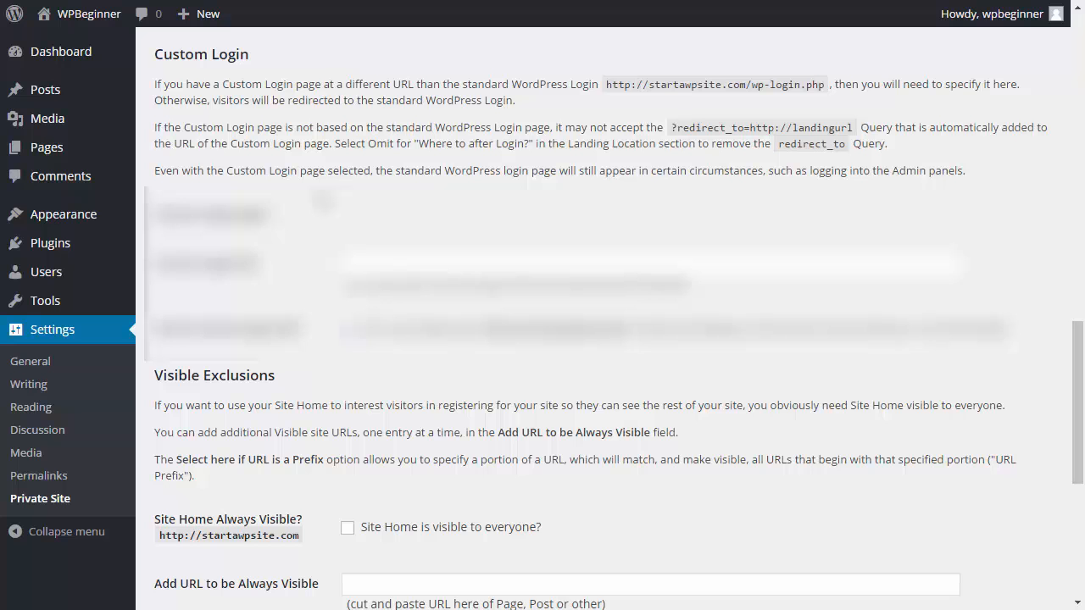
scroll("down", 3)
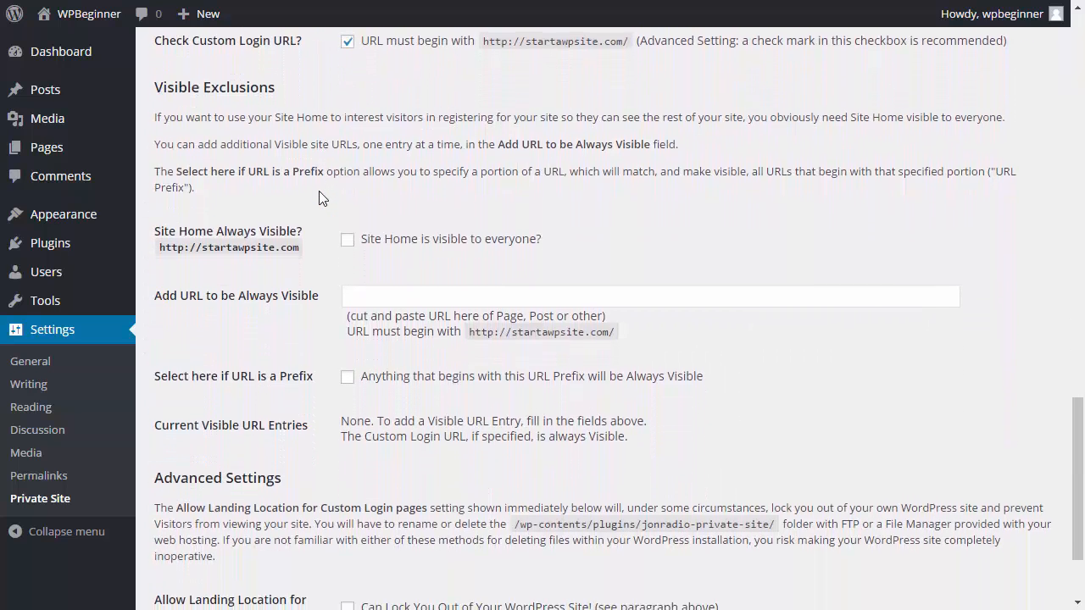
scroll("down", 3)
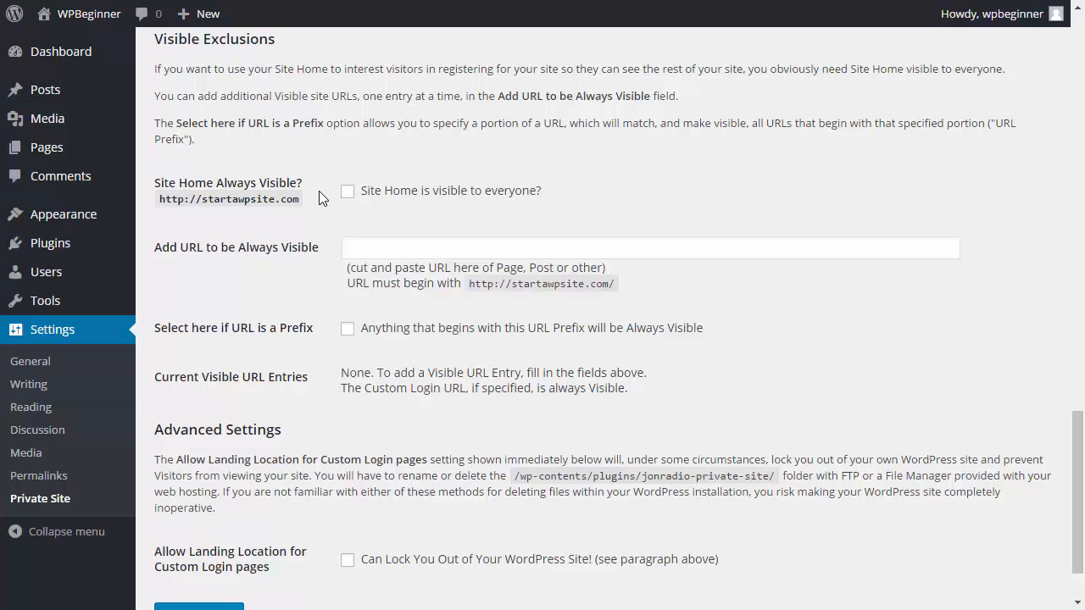
scroll("down", 3)
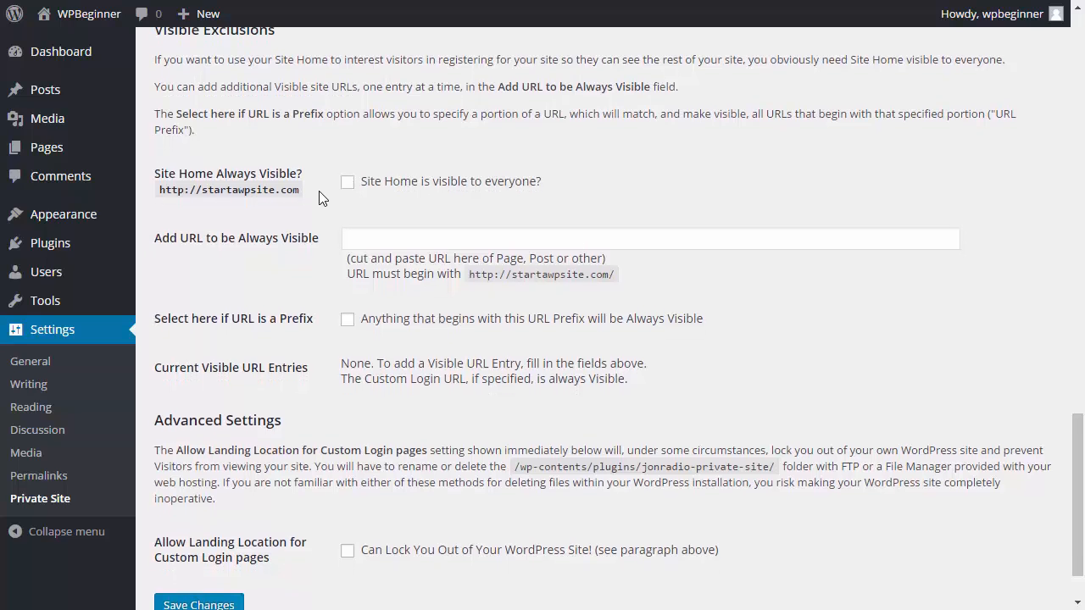
scroll("down", 3)
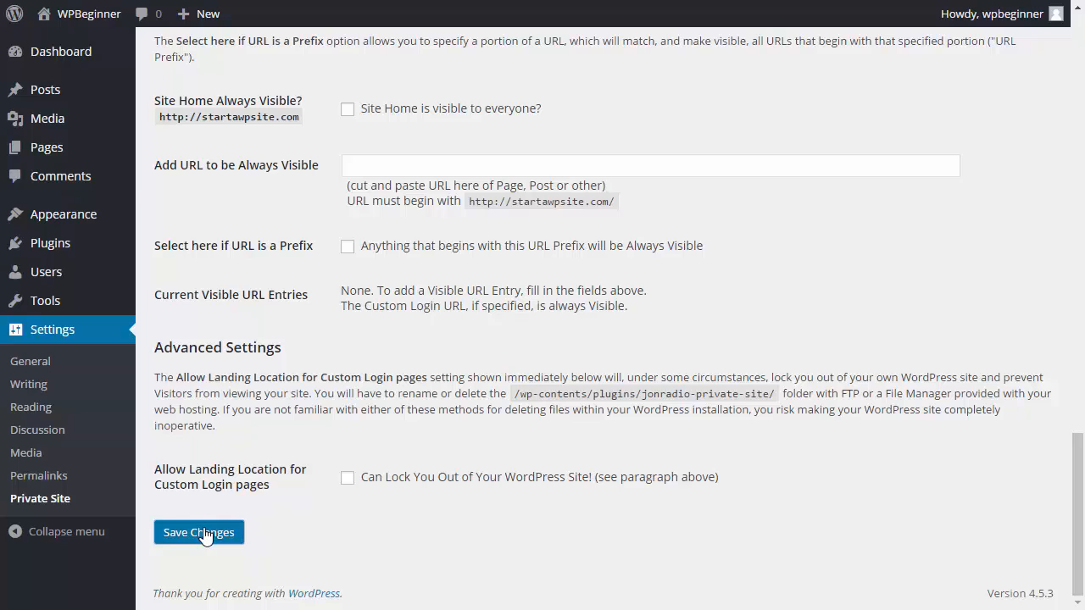
Save the Private Site settings, then visit the site, which redirects to the login page
left_click(198, 533)
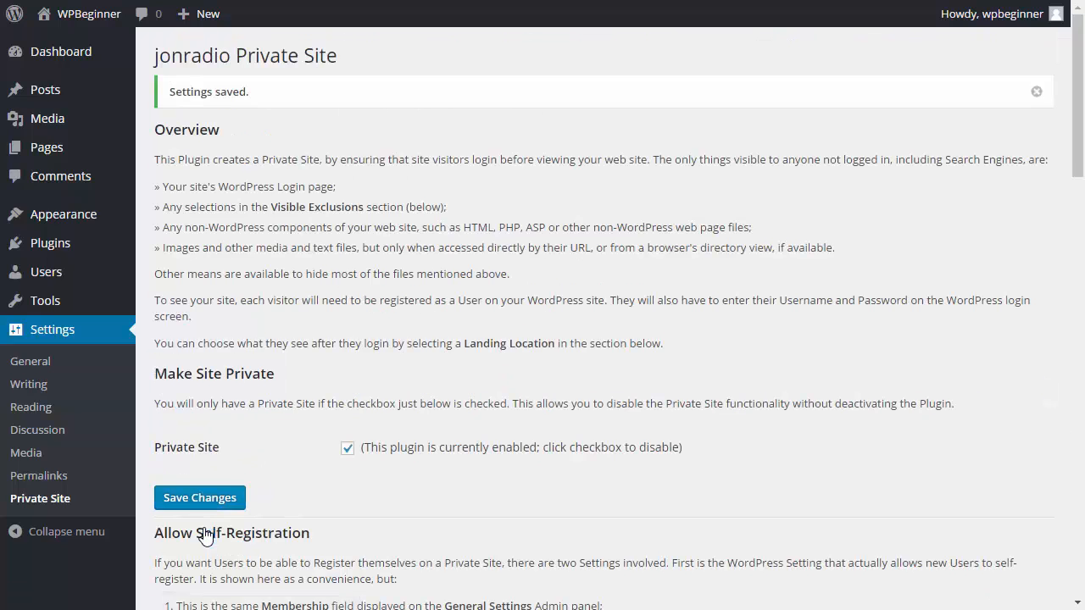
left_click(1036, 91)
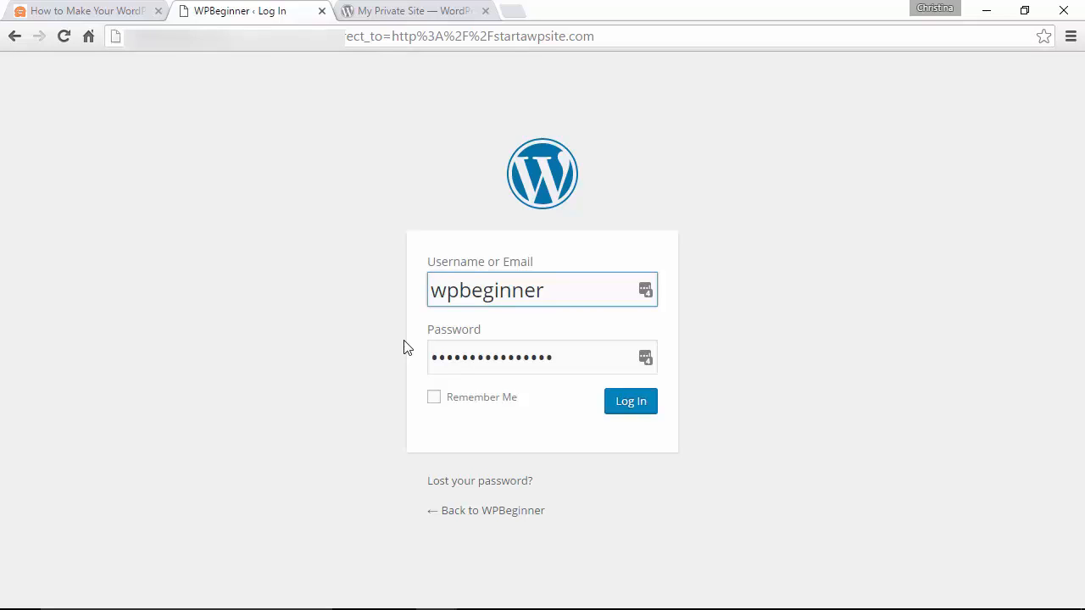
Log in with the entered username and password on the site's login screen
left_click(542, 290)
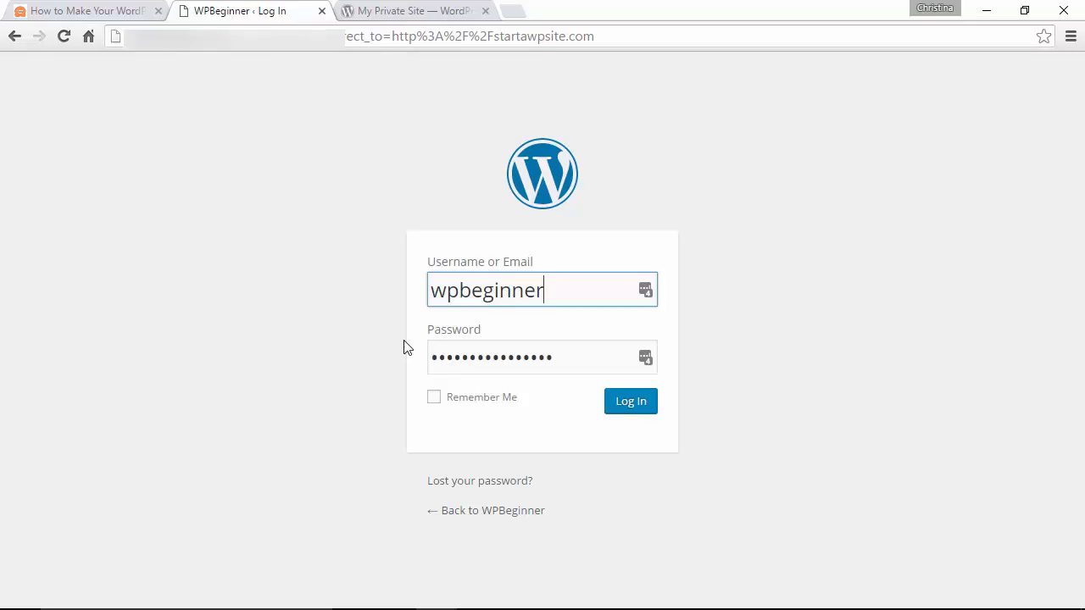
mouse_move(630, 401)
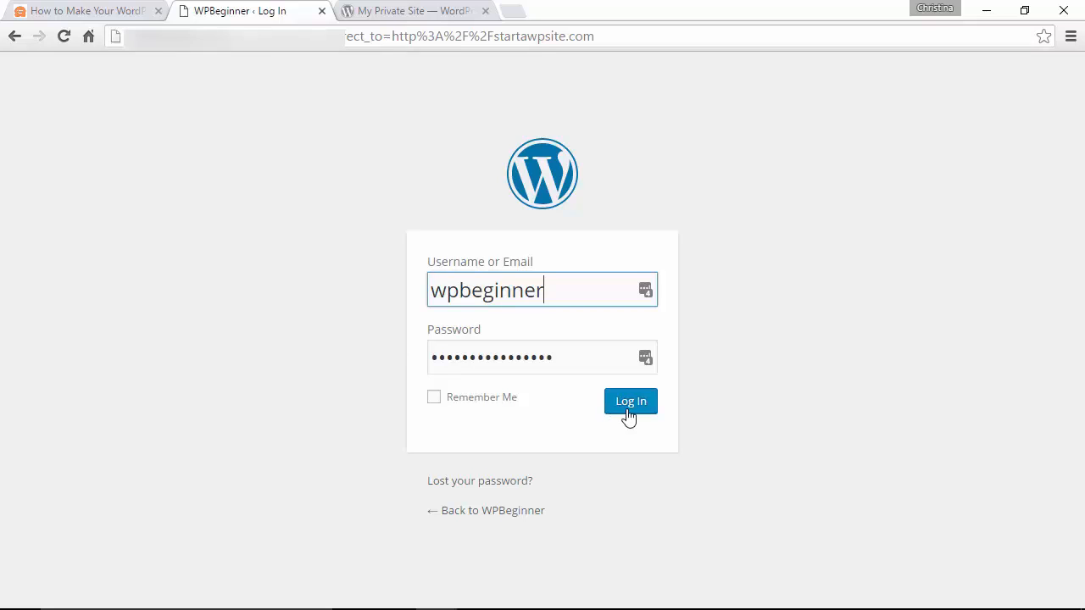
left_click(630, 401)
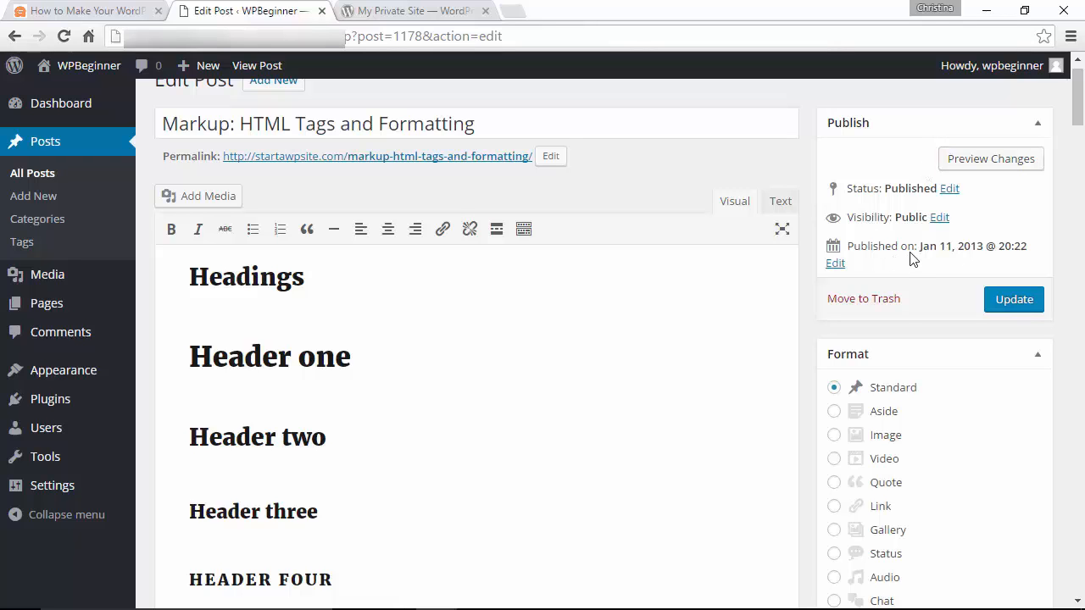
Reveal the Public, Password protected and Private visibility choices in the post's Publish box
left_click(939, 217)
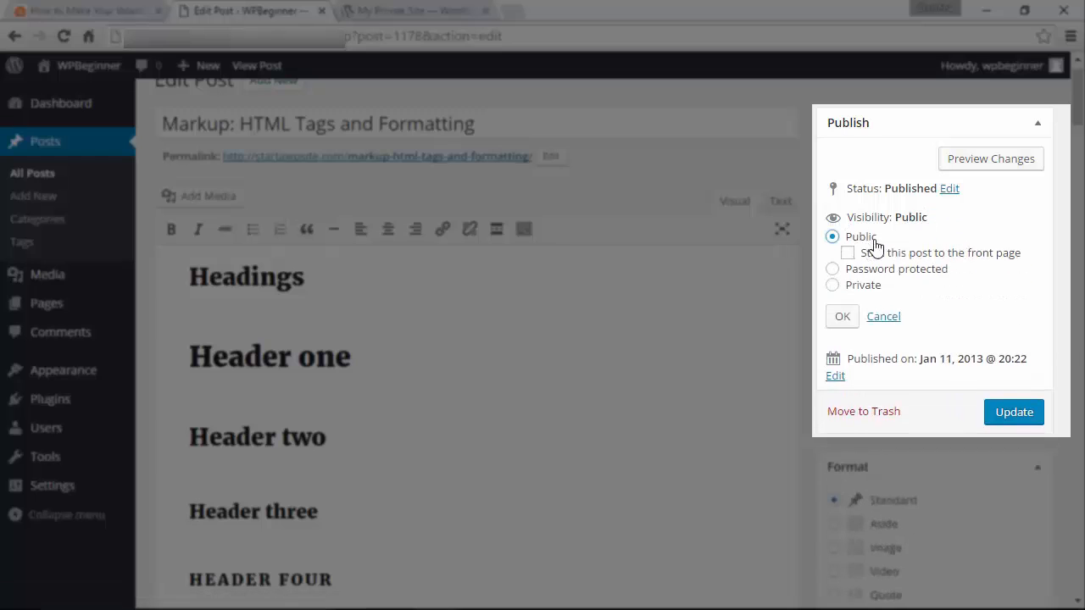
mouse_move(832, 275)
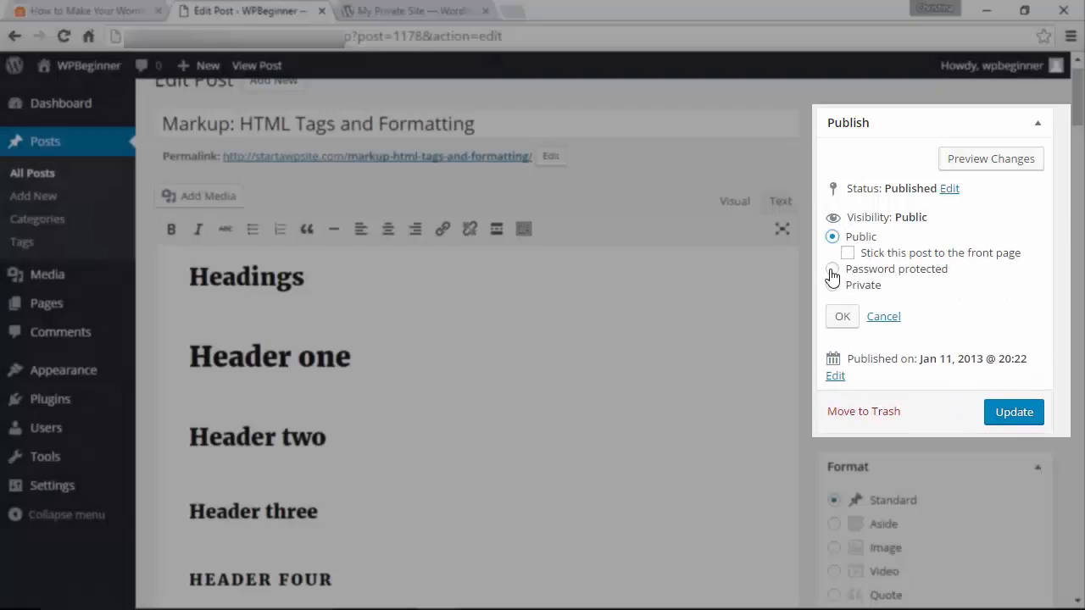